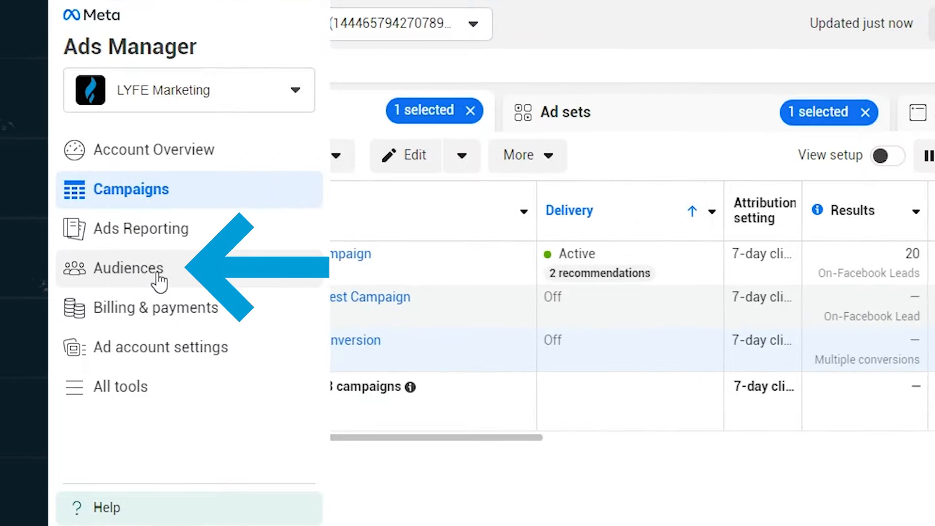
# Step: From Audiences, begin a lookalike audience with a new custom-audience source, continuing with the customer list type
pyautogui.click(128, 269)
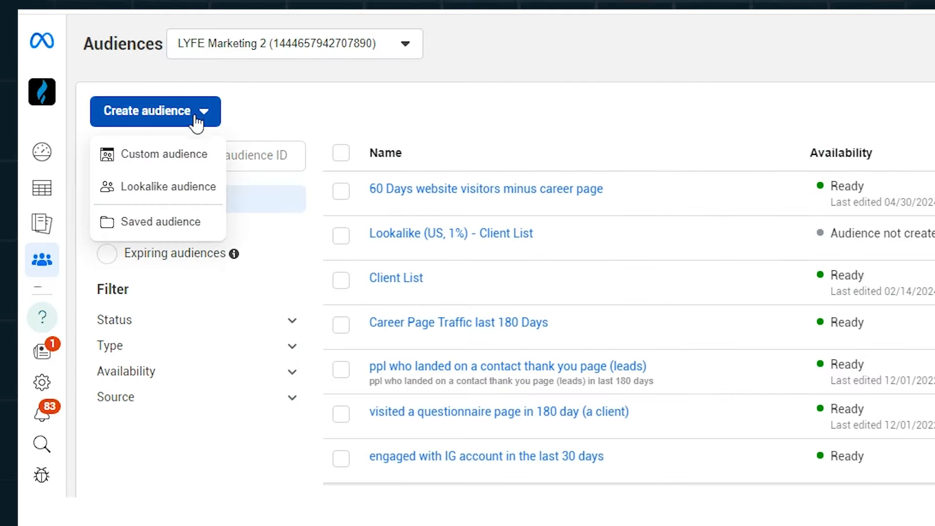
pyautogui.click(168, 187)
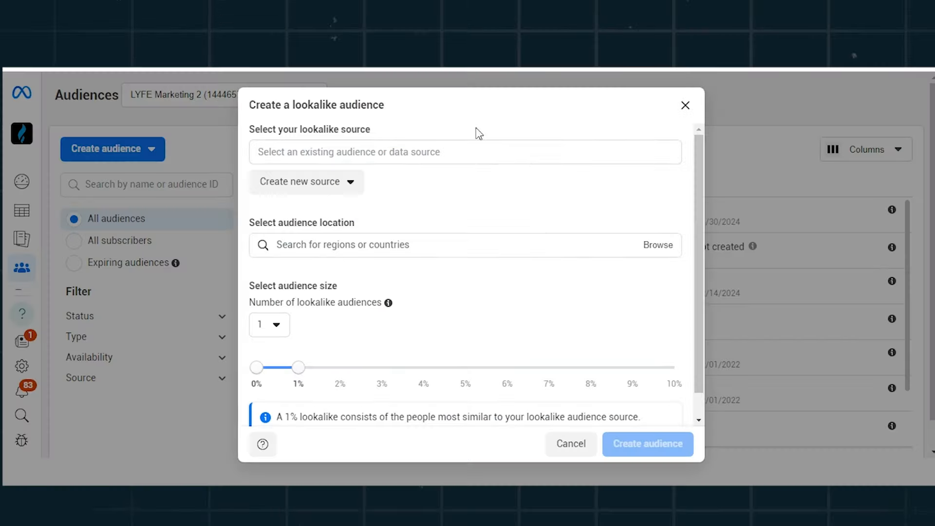
pyautogui.click(307, 182)
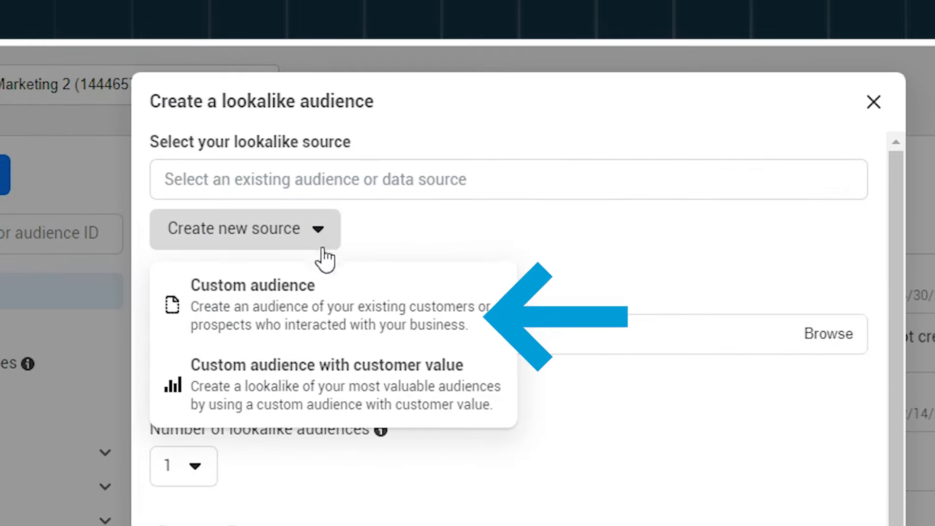
pyautogui.click(253, 285)
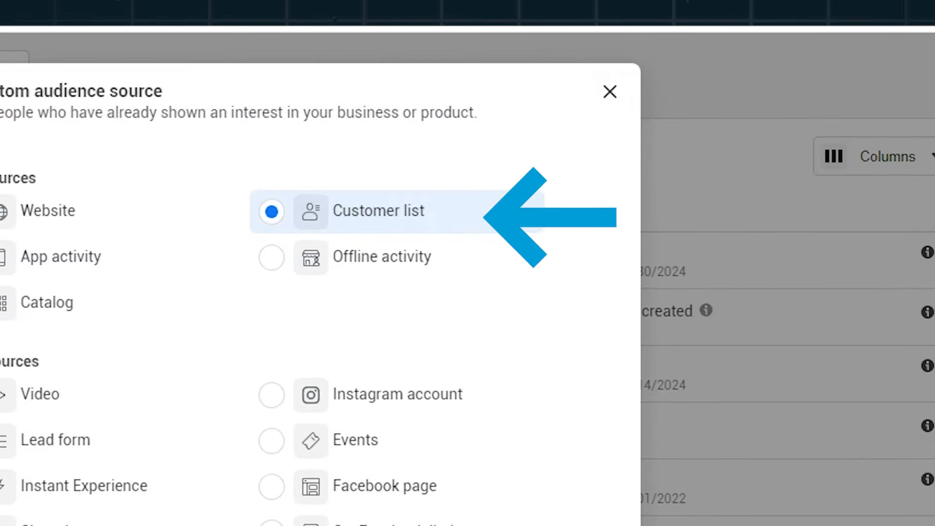
pyautogui.click(378, 211)
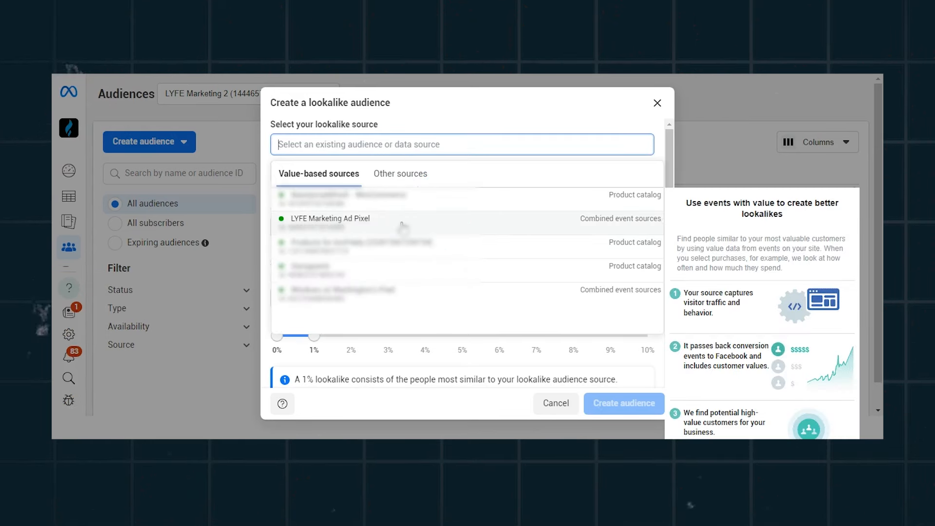
# Step: Choose the LYFE Marketing Ad Pixel as source, keeping Website events and the Purchase value event
pyautogui.click(331, 218)
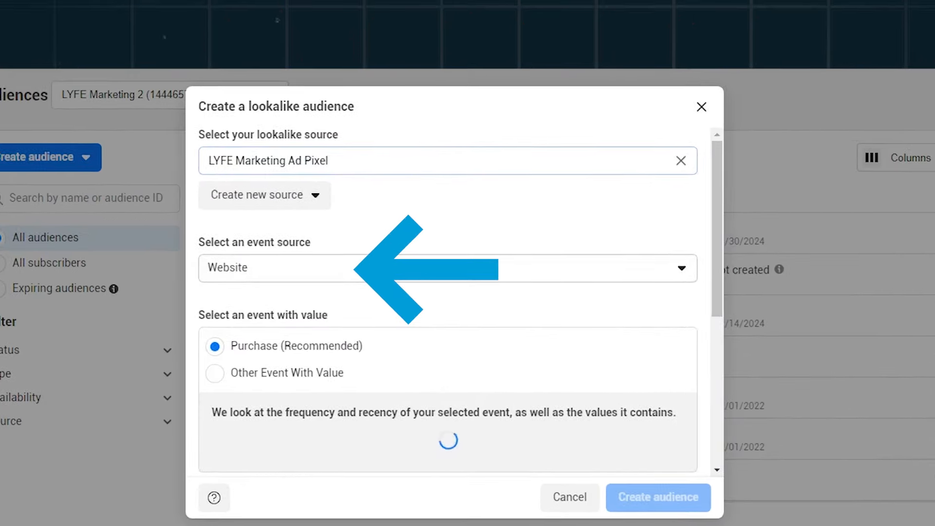
pyautogui.scroll(-3)
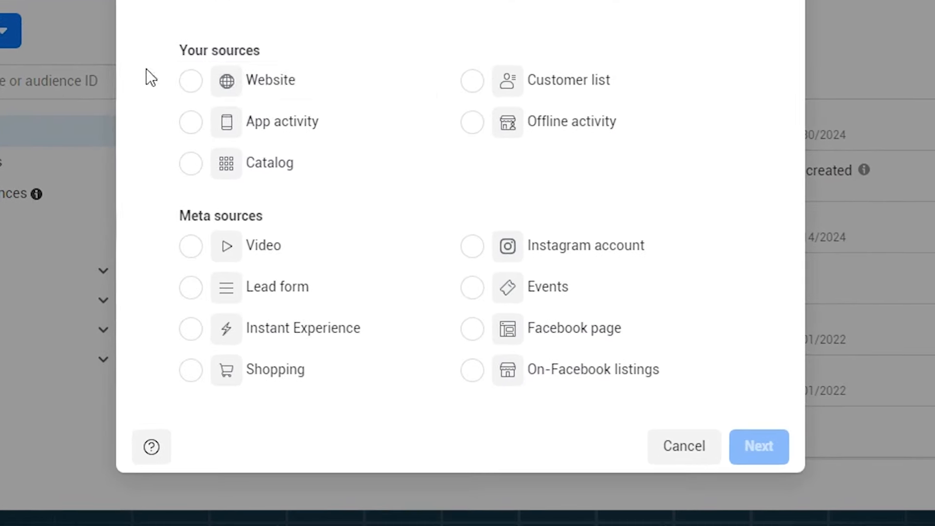
pyautogui.moveTo(190, 81)
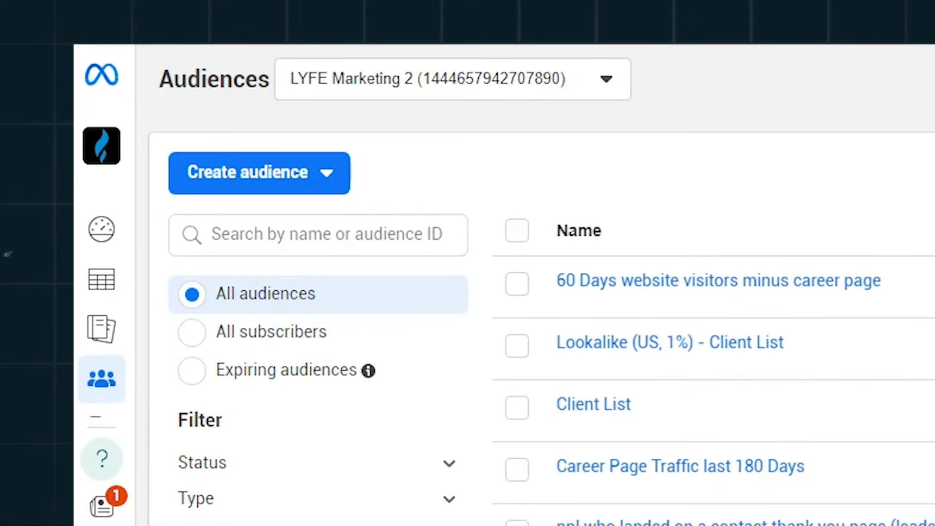
# Step: Begin a new Website custom audience of all visitors with 30-day retention
pyautogui.click(259, 173)
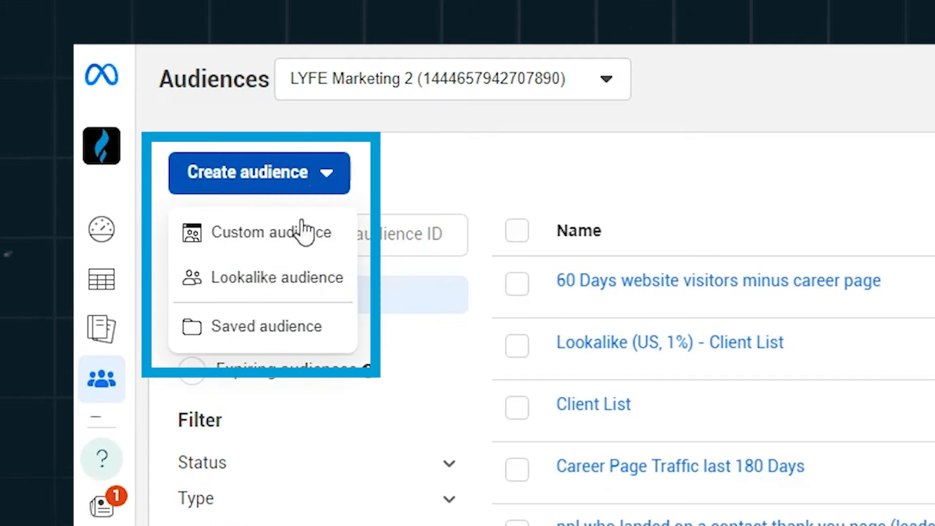
pyautogui.click(271, 232)
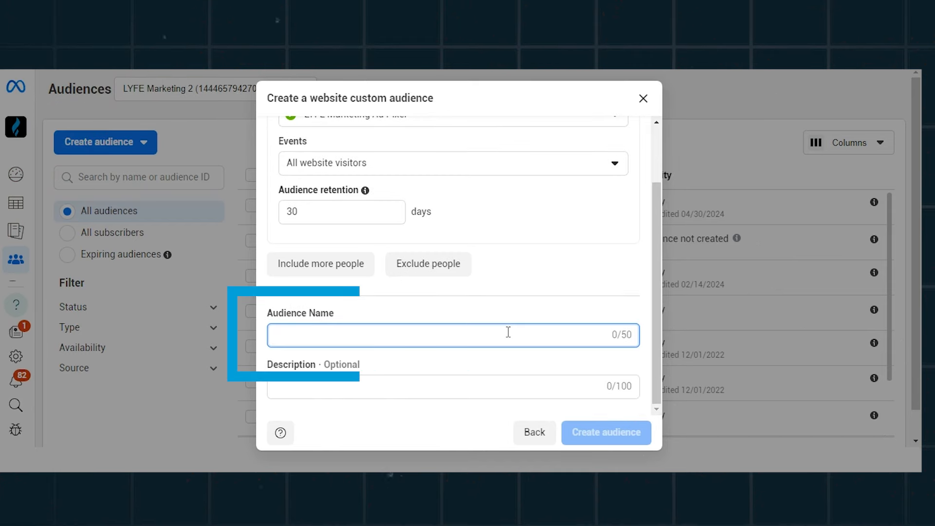
# Step: Name the audience 'Website Traffic in last 30 days' and create it
pyautogui.write('Website Traffic in last')
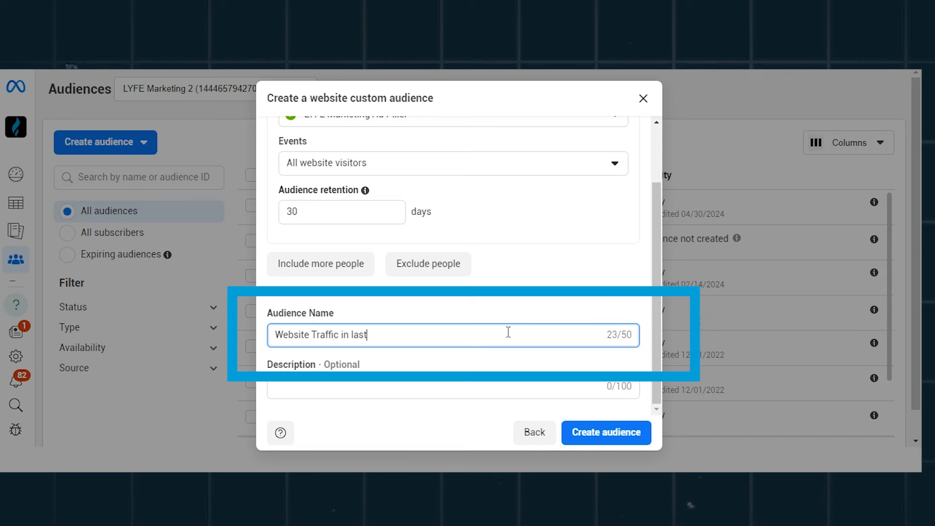
pyautogui.write('30 days')
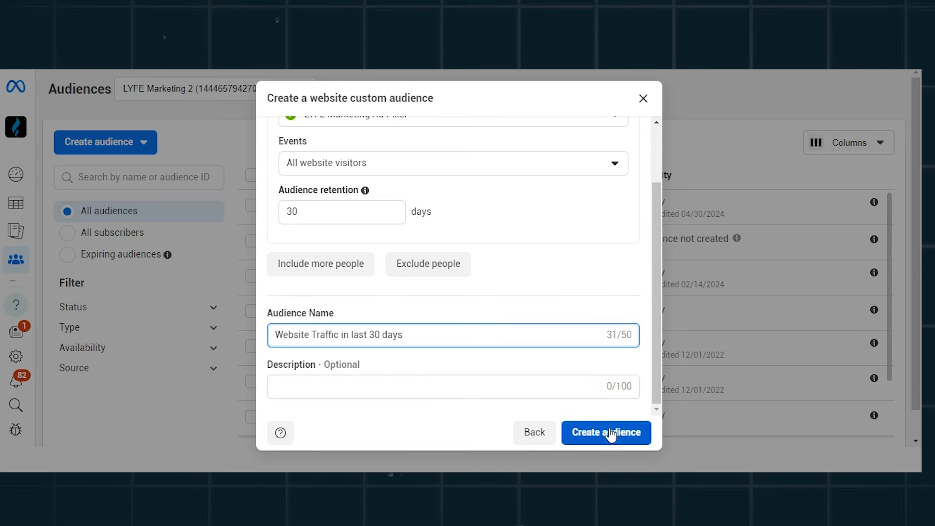
pyautogui.click(606, 432)
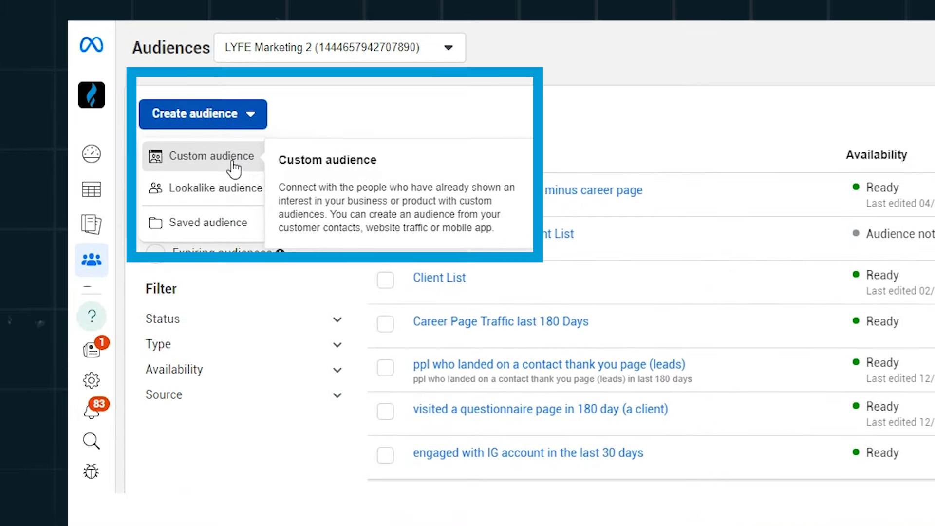
# Step: Start another custom audience using Website under Your sources and continue to its setup form
pyautogui.click(211, 156)
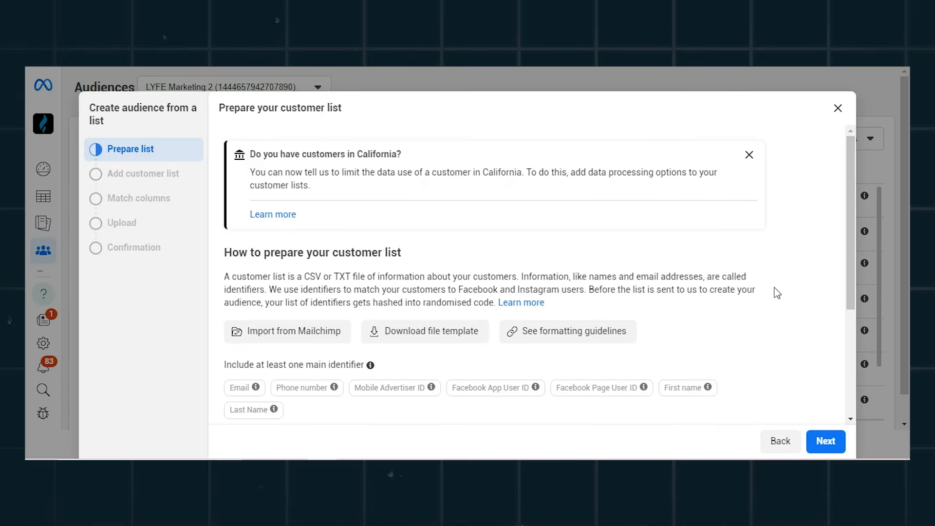
pyautogui.scroll(-3)
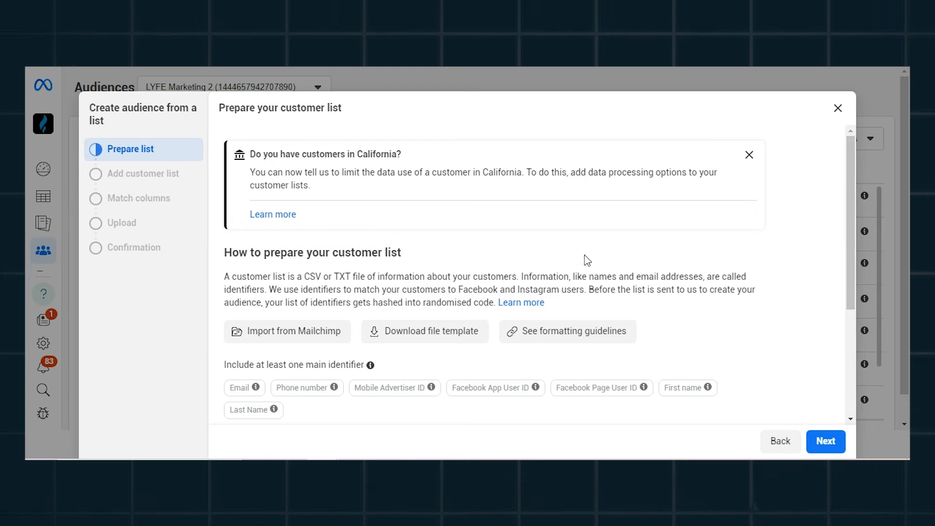
pyautogui.moveTo(783, 280)
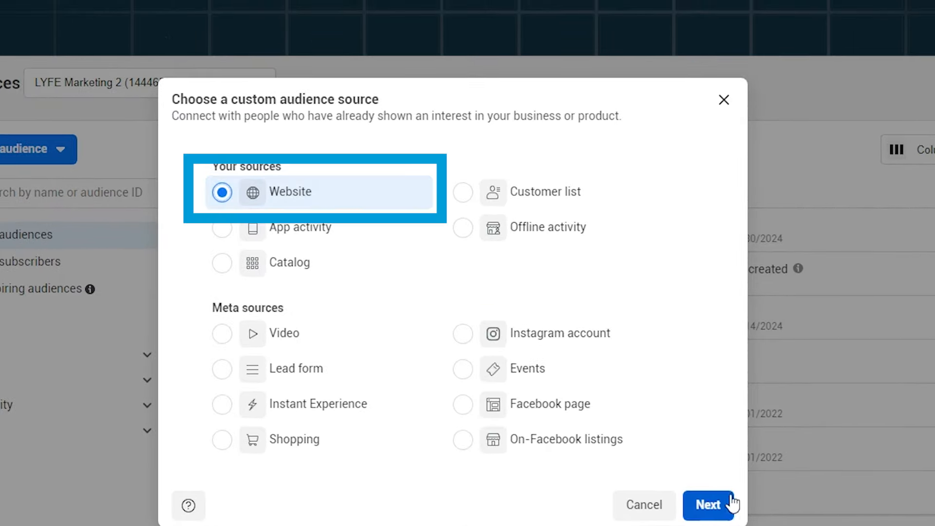
pyautogui.click(708, 505)
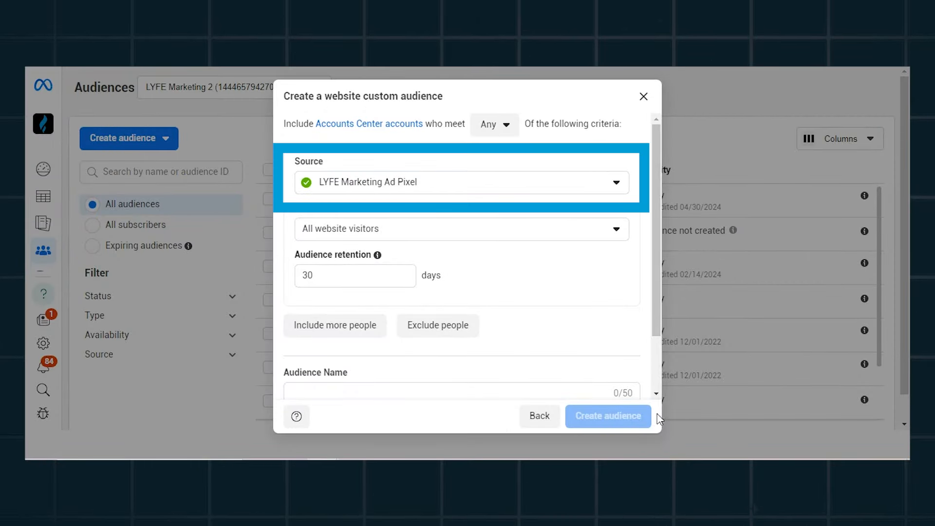
# Step: Switch Events to people who visited specific web pages, keeping the URL rule on contains
pyautogui.click(461, 229)
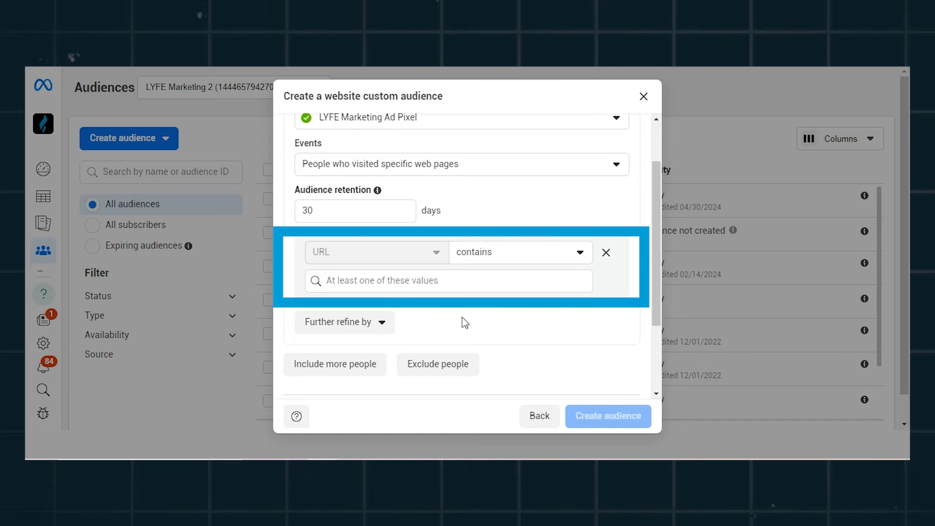
pyautogui.click(520, 252)
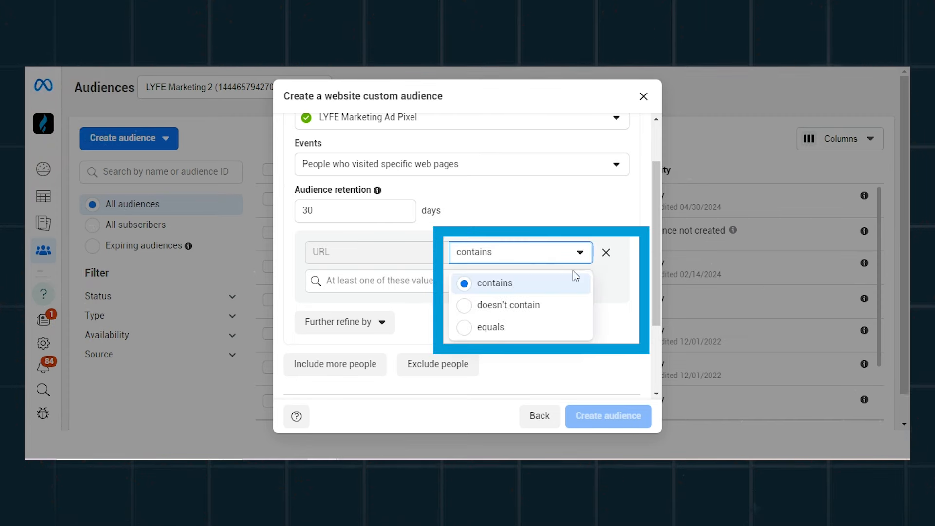
pyautogui.moveTo(540, 260)
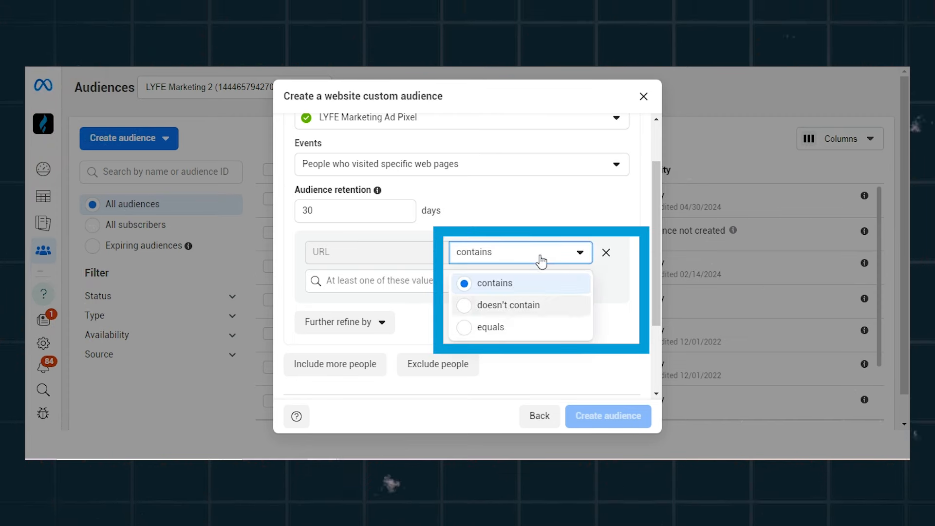
pyautogui.click(495, 283)
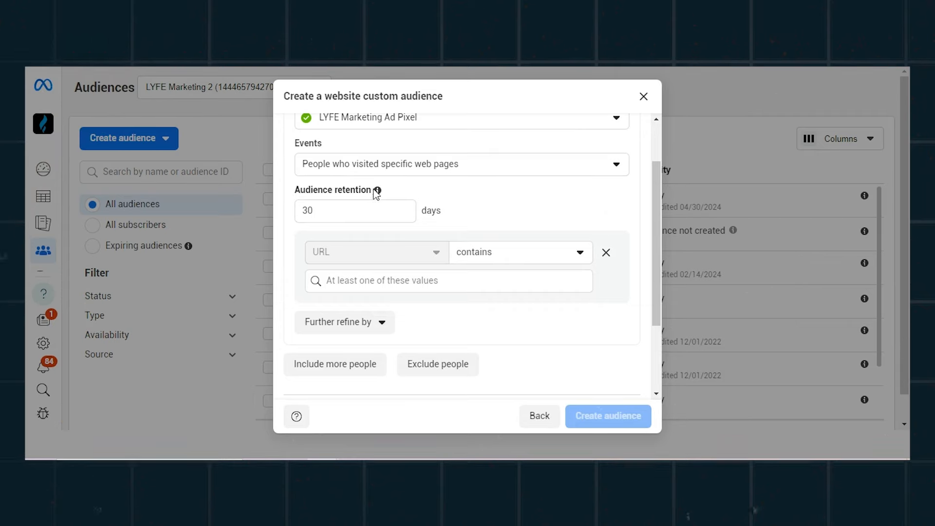
pyautogui.moveTo(377, 190)
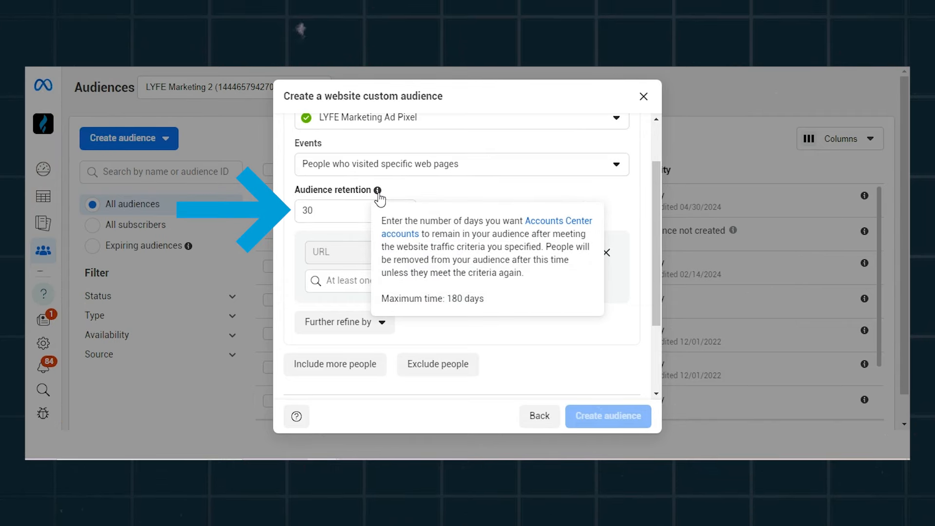
pyautogui.moveTo(380, 206)
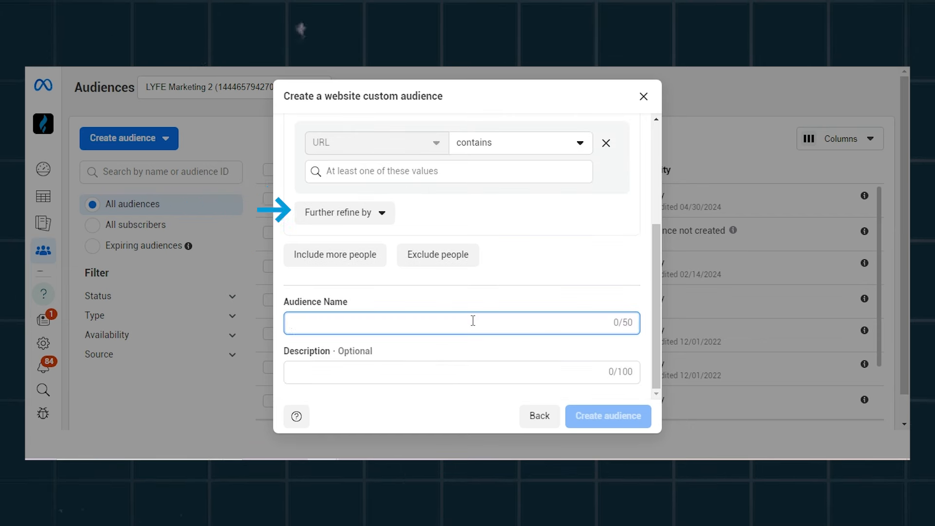
# Step: Leave the audience dialog and move to the campaign's ad sets list
pyautogui.write('Custo')
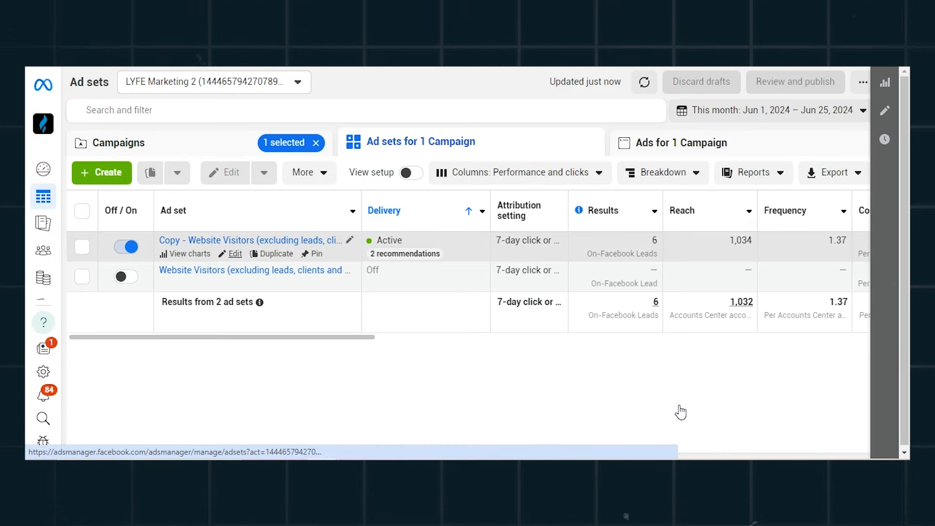
# Step: Edit the TEST Audience ad set to reach its detailed targeting section
pyautogui.click(234, 254)
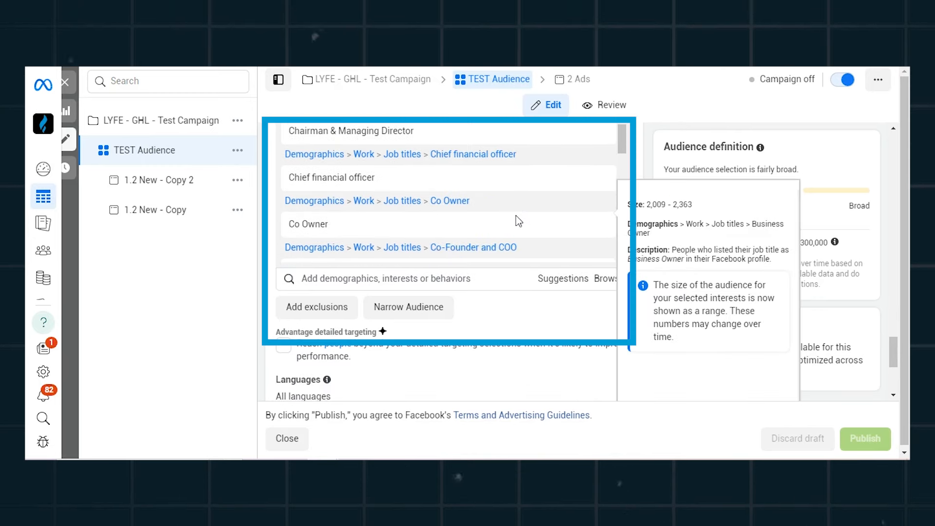
# Step: Narrow the detailed targeting with an 'and must also match' group, trying 'engaged shopper' as an interest
pyautogui.scroll(-3)
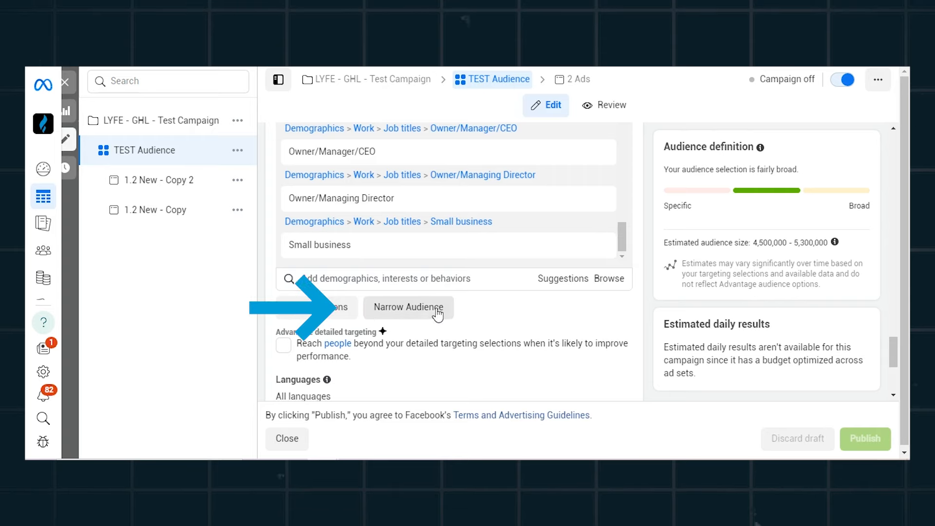
pyautogui.click(408, 308)
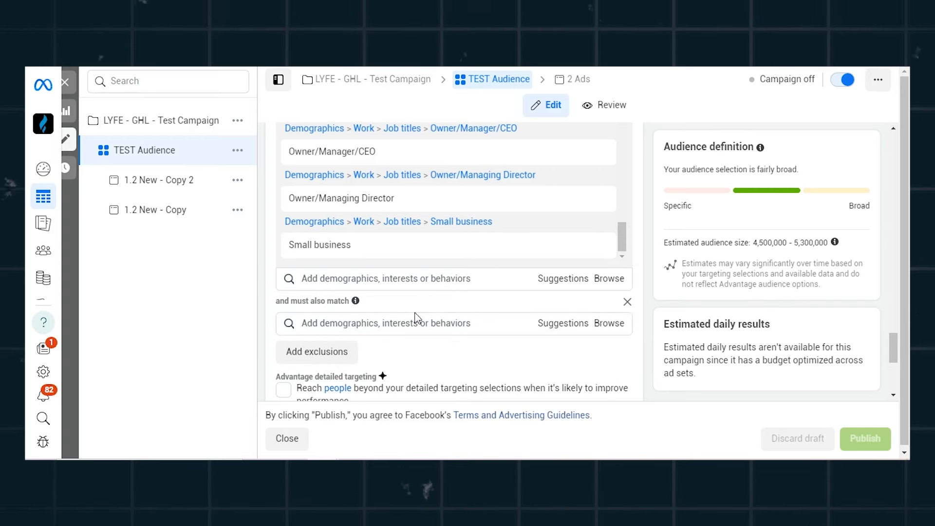
pyautogui.write('engaged shopper')
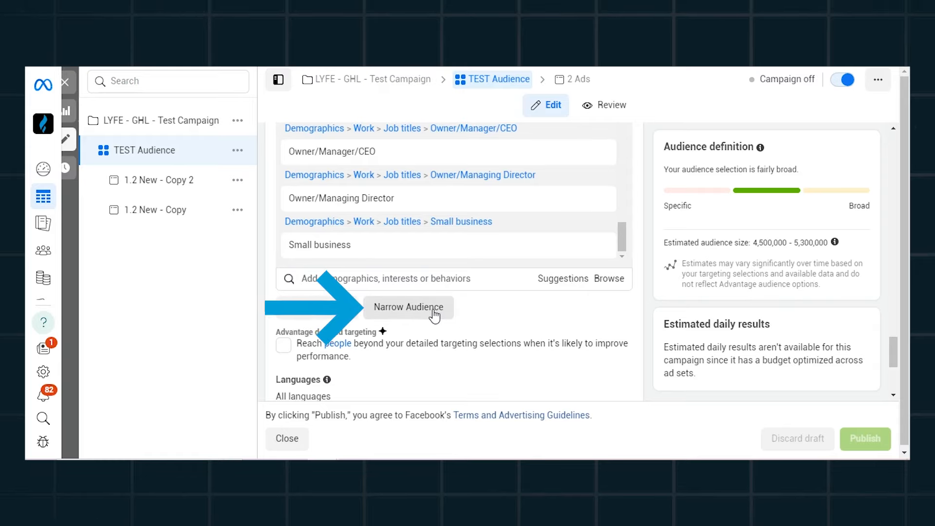
pyautogui.click(408, 307)
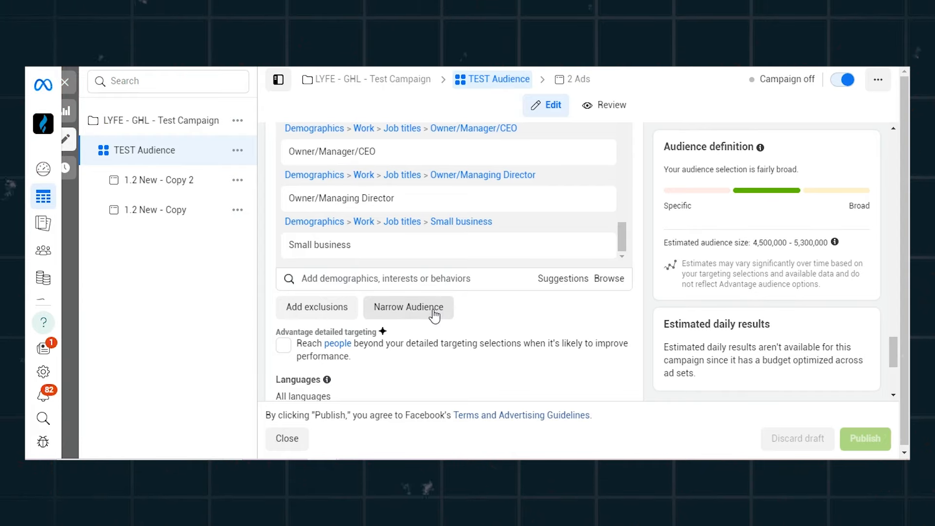
pyautogui.click(408, 307)
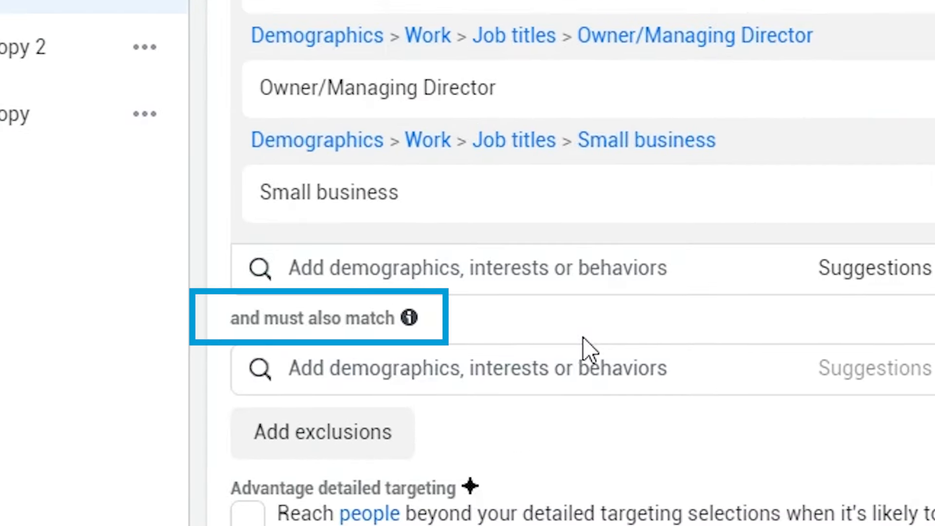